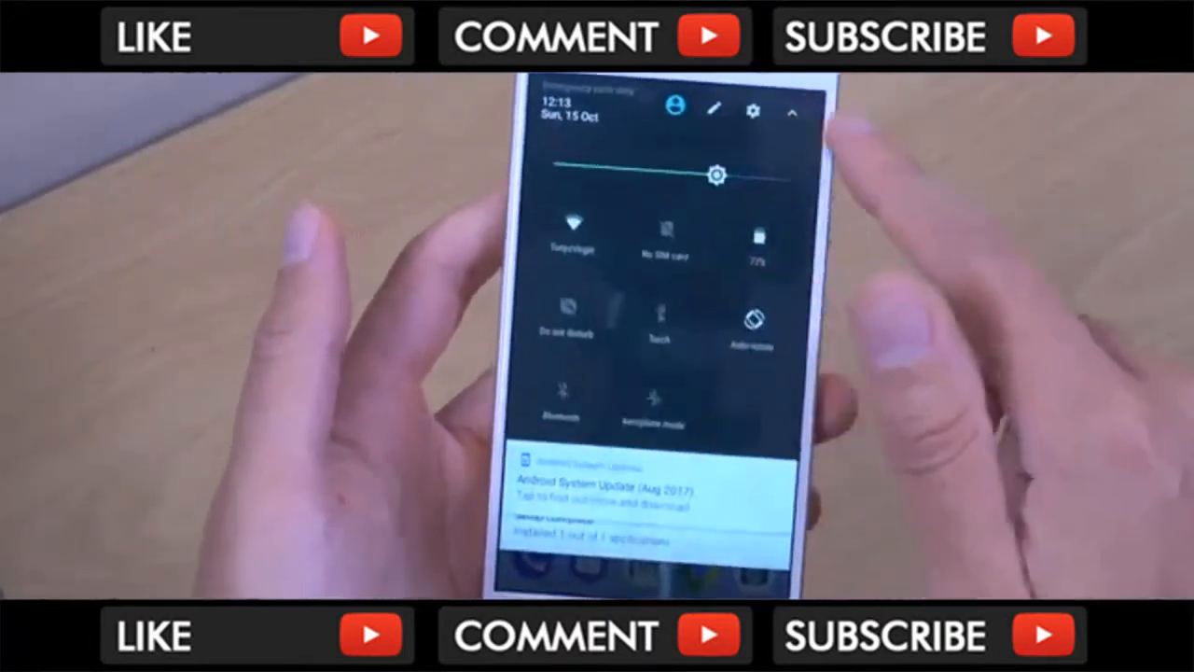
- Open the main Settings app from the quick settings panel's gear icon
left_click(753, 111)
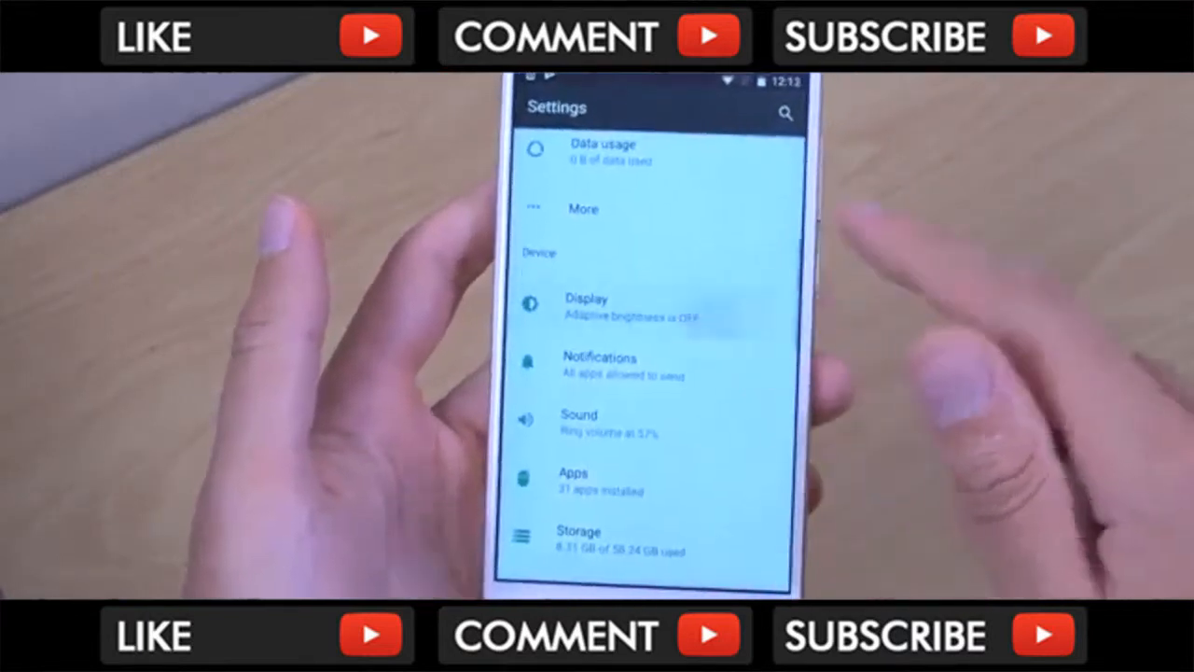
- Browse the Settings categories, then open launcher settings showing Show Google App and Homescreen rotation
left_click(585, 299)
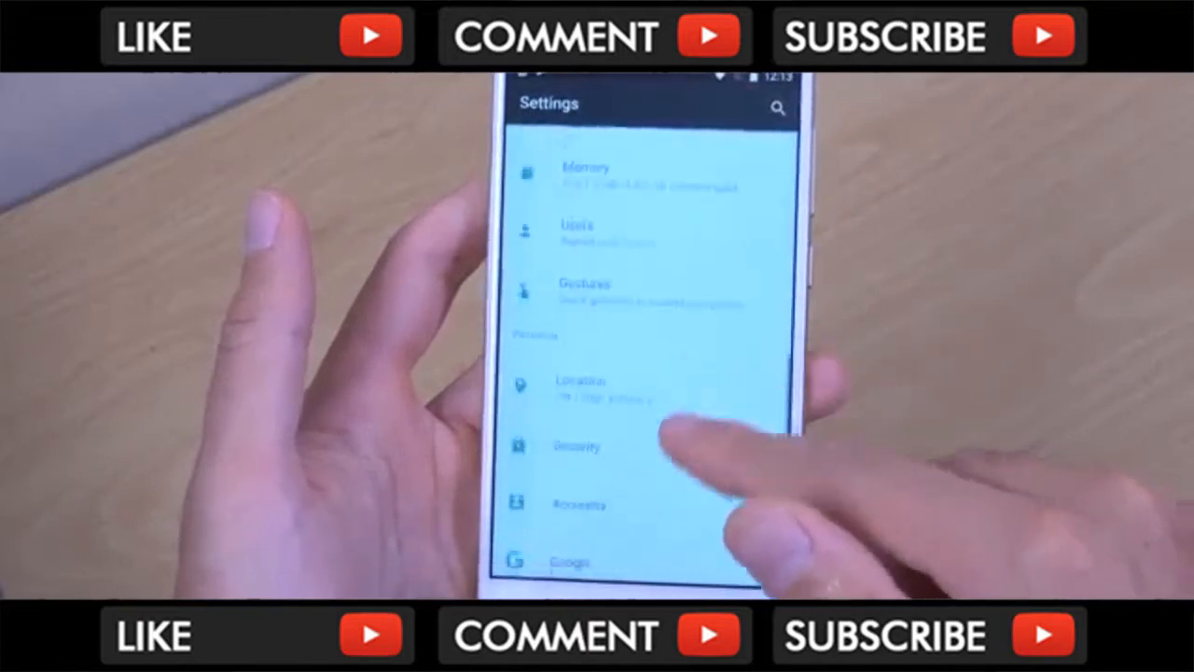
left_click(584, 293)
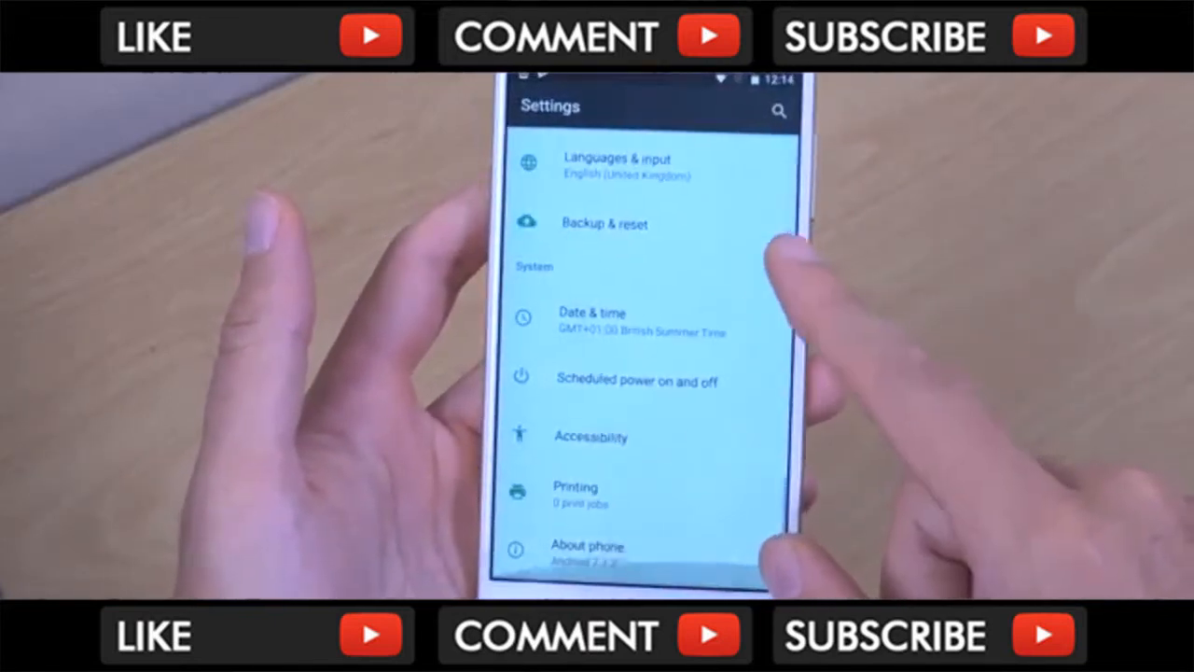
scroll("up", 3)
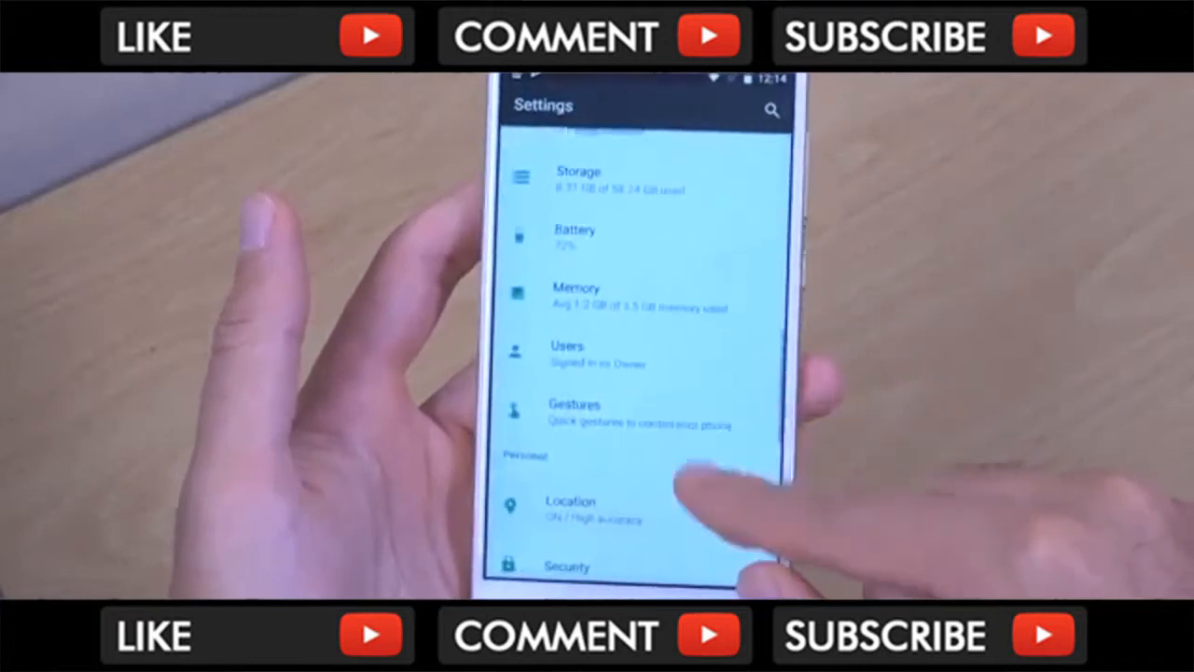
scroll("up", 3)
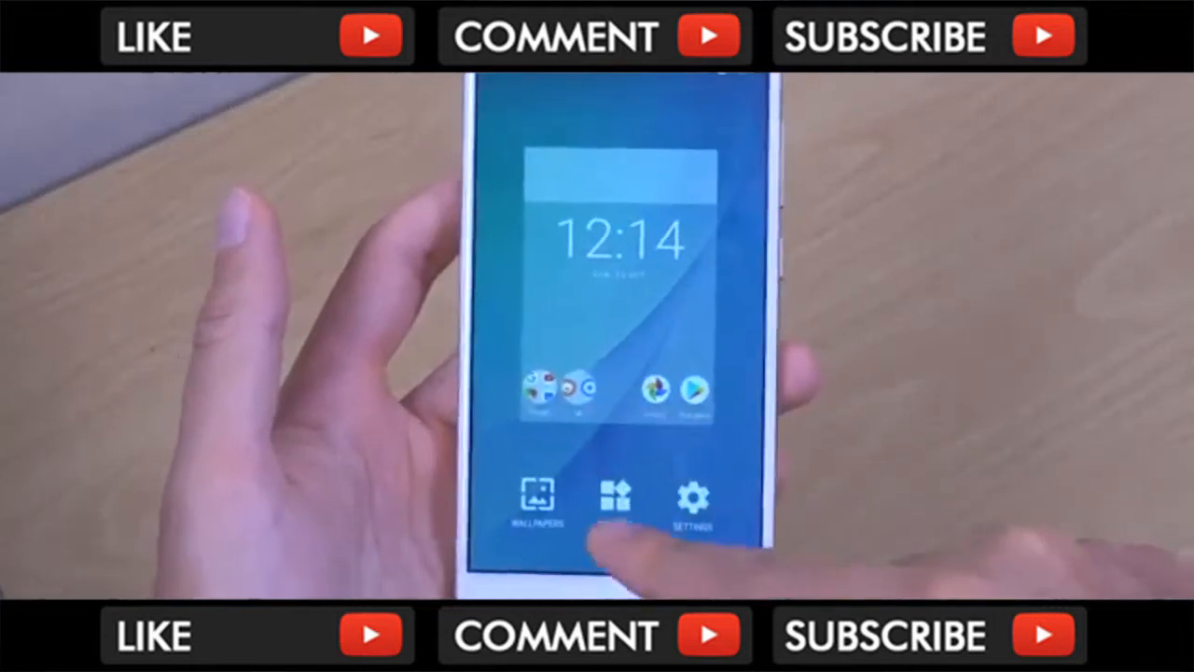
left_click(692, 499)
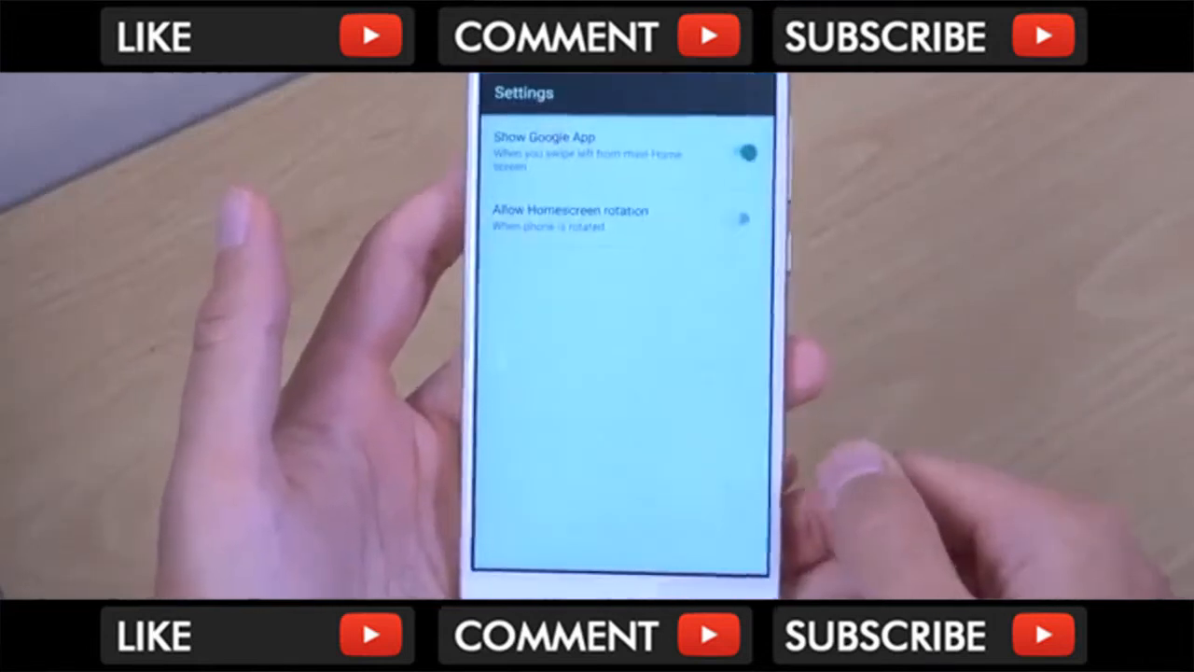